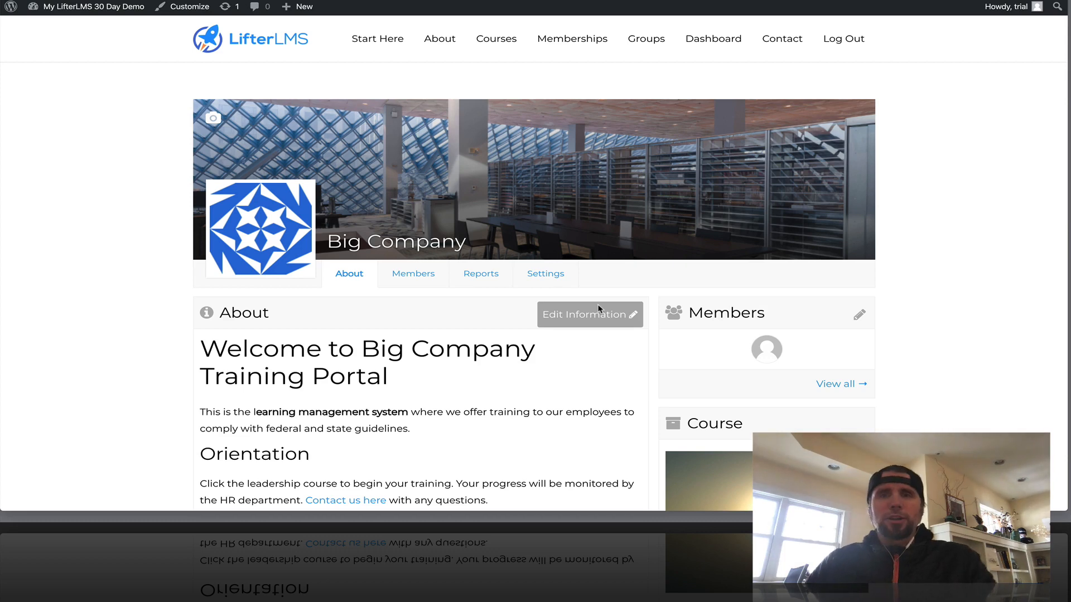
Scroll through the Big Company group profile page.
scroll(down, 3)
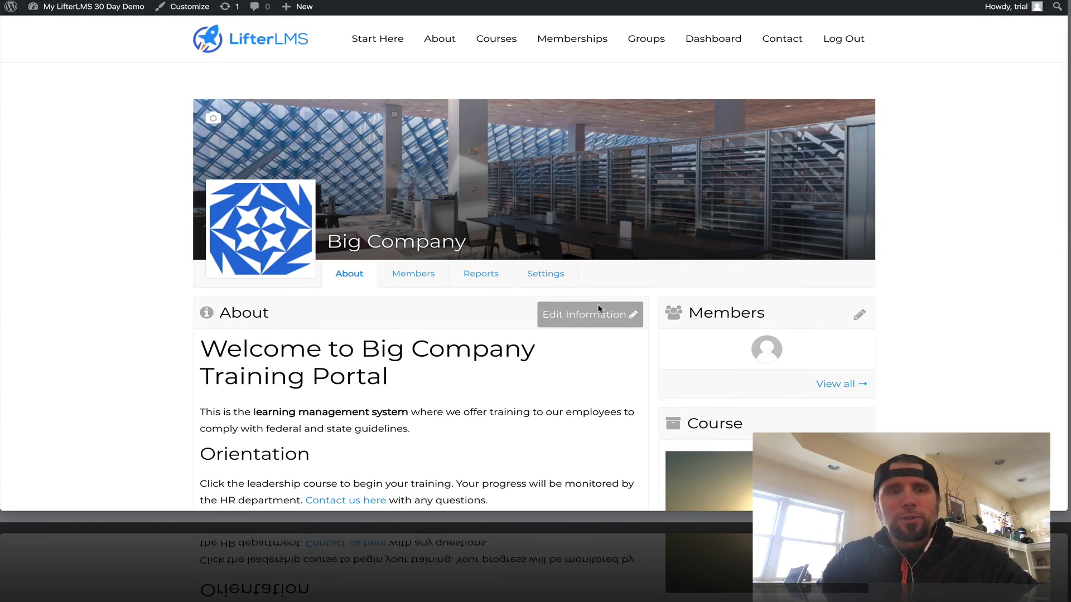
mouse_move(706, 282)
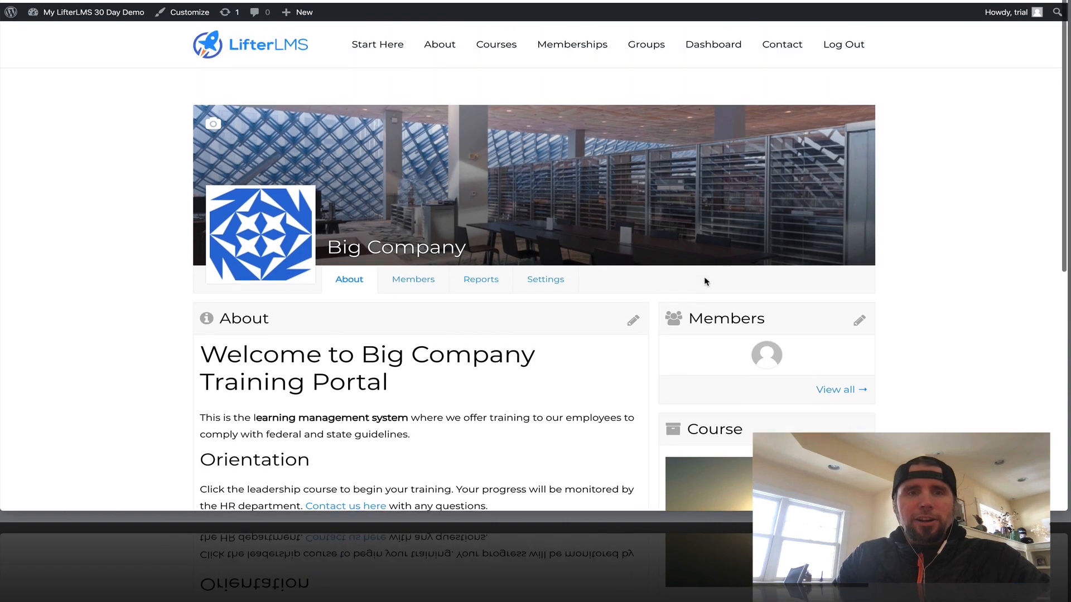
scroll(down, 3)
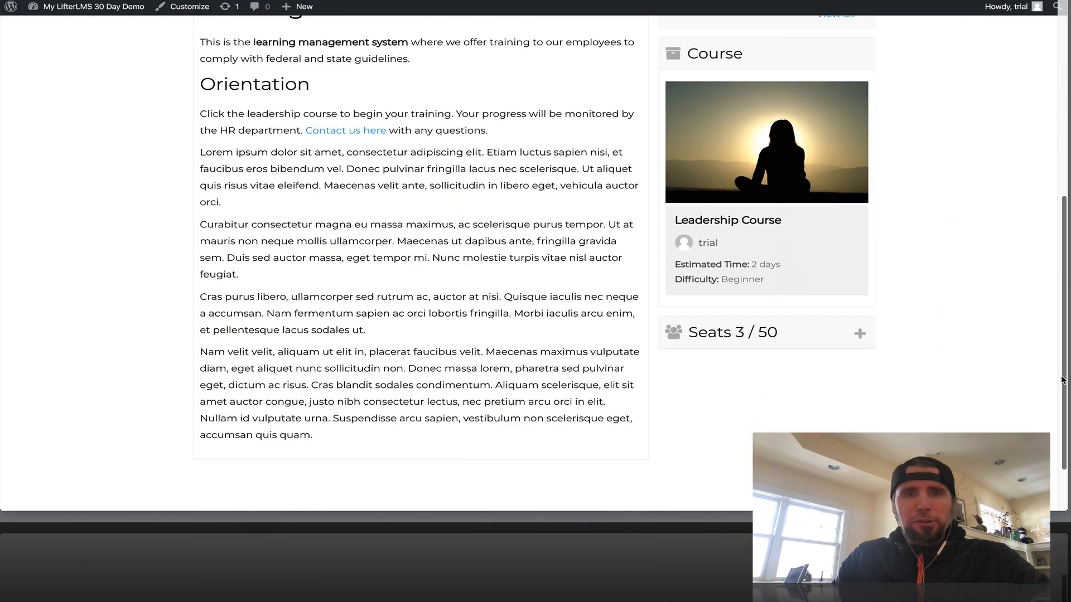
scroll(up, 3)
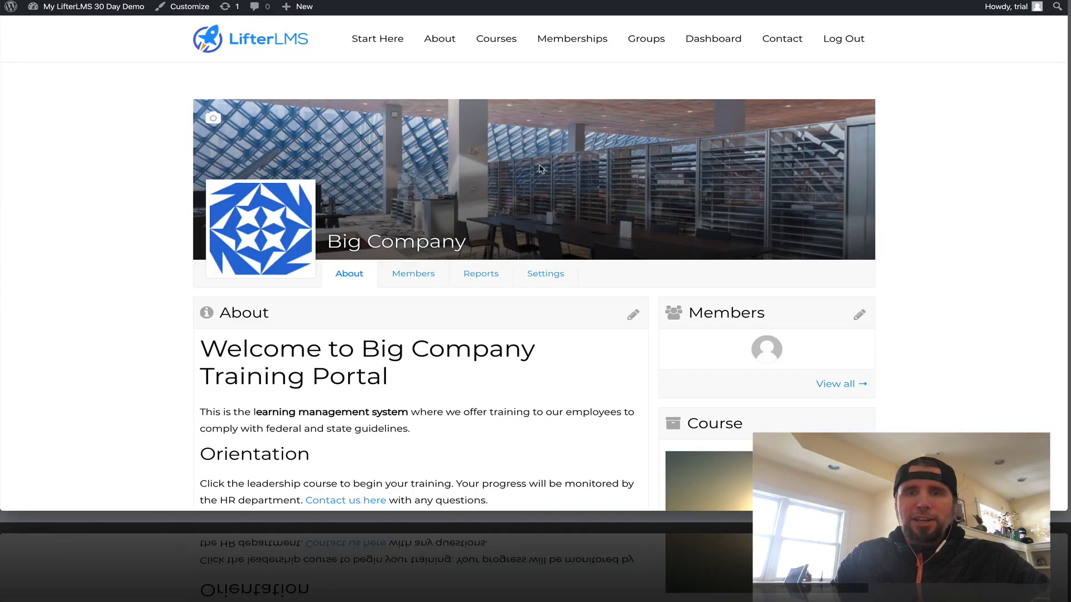
click(213, 118)
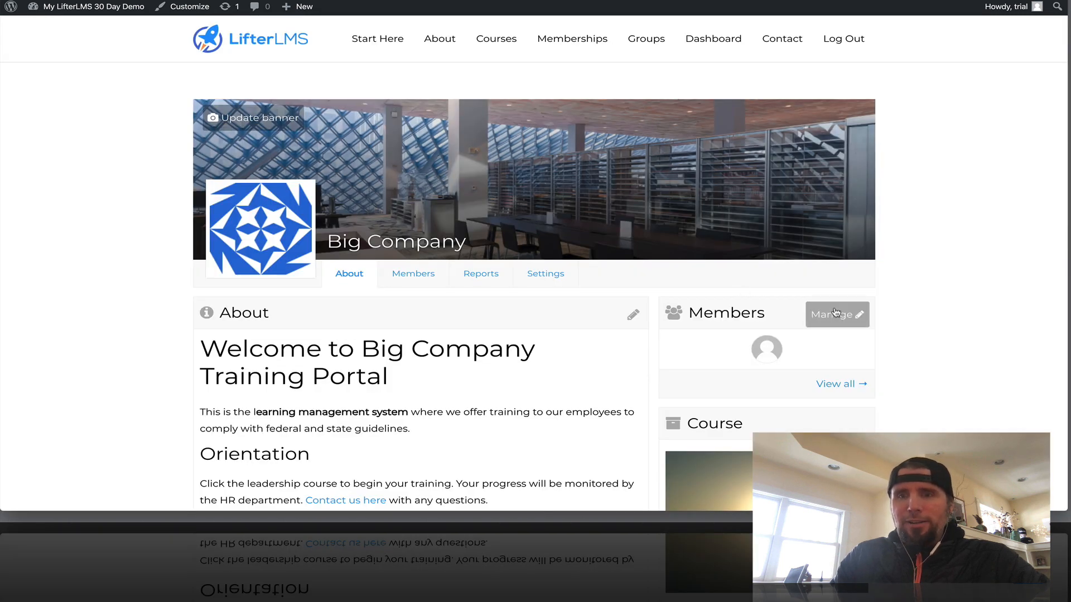
click(836, 315)
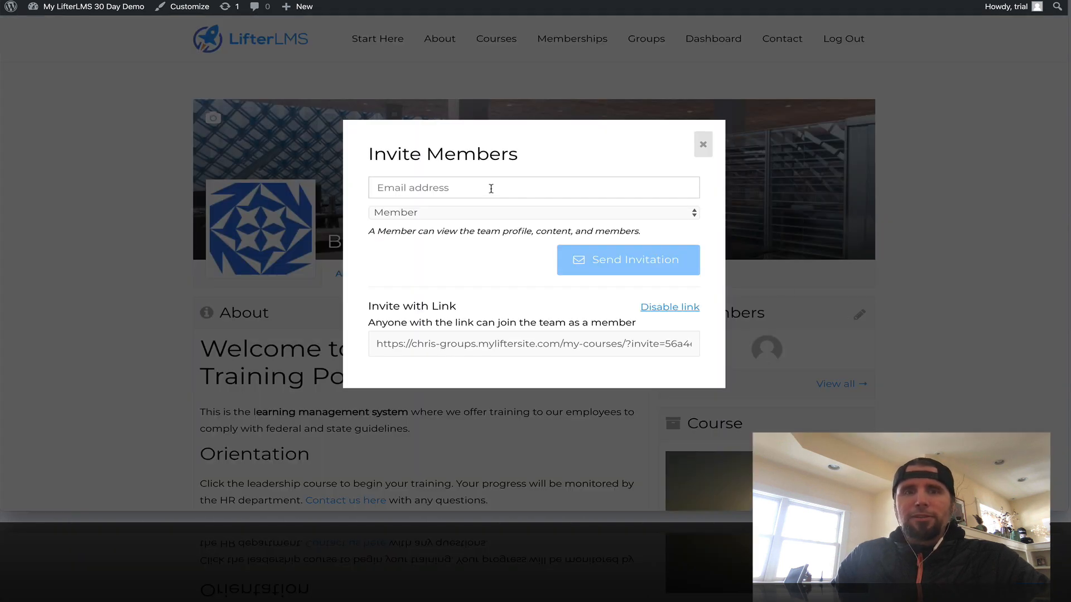
click(534, 213)
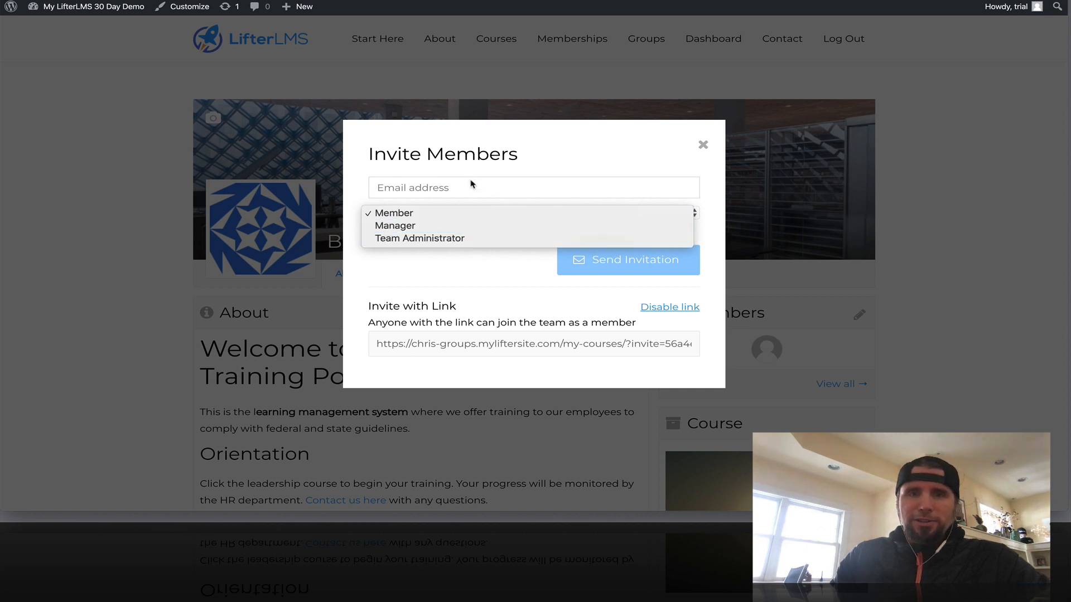
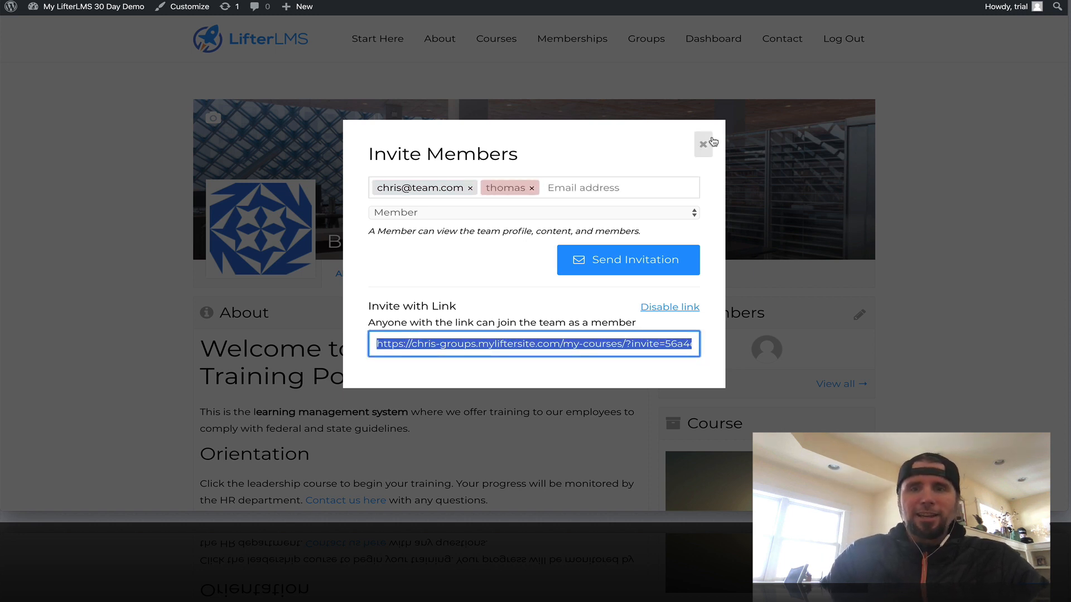
click(531, 188)
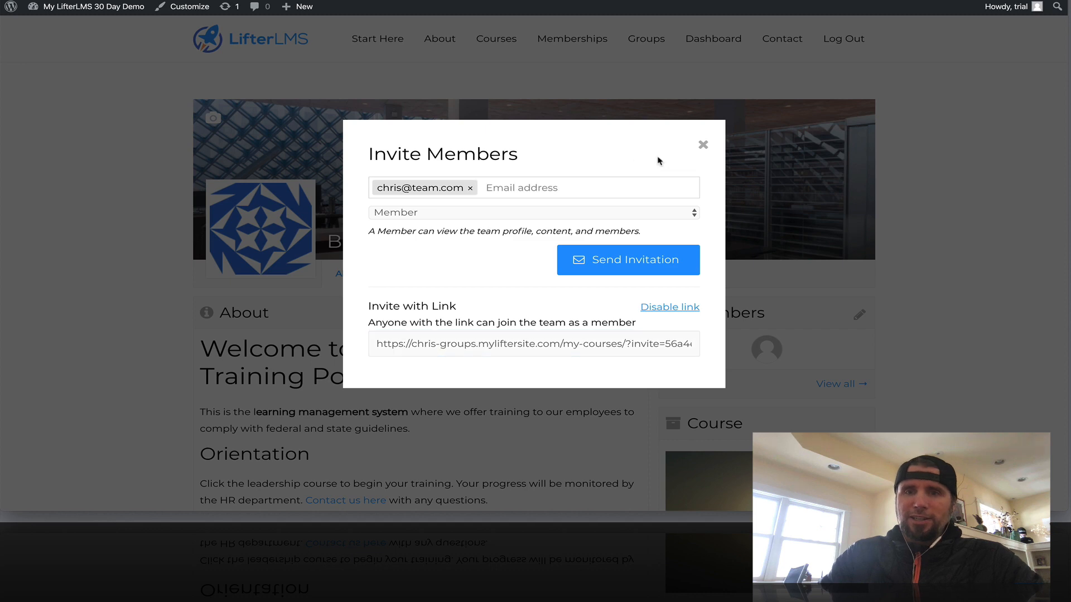
click(703, 145)
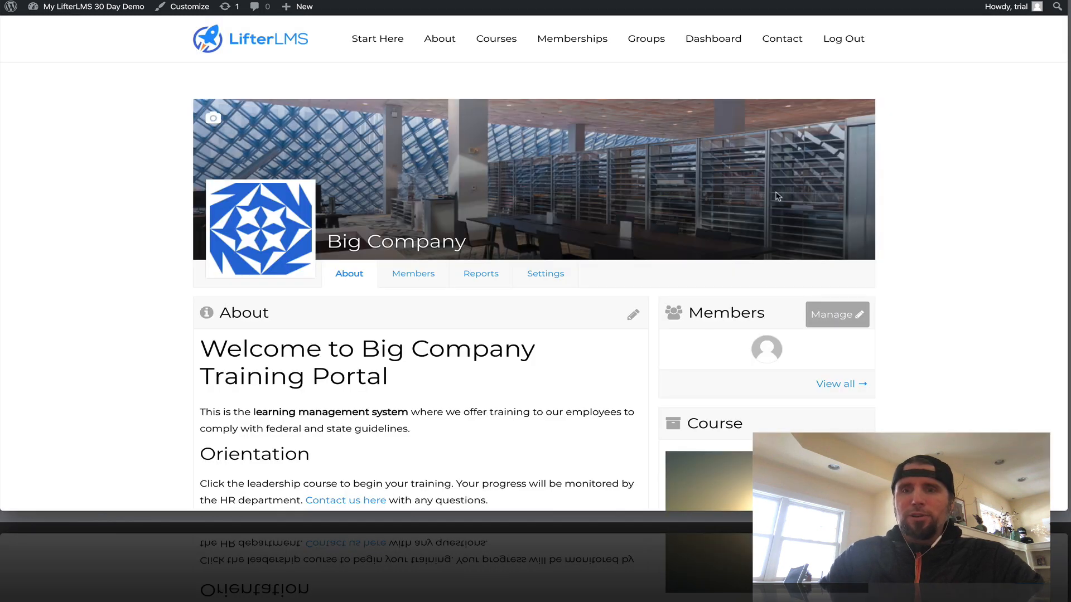
Open the Reports tab showing Chris Badgett at 100% progress.
scroll(down, 3)
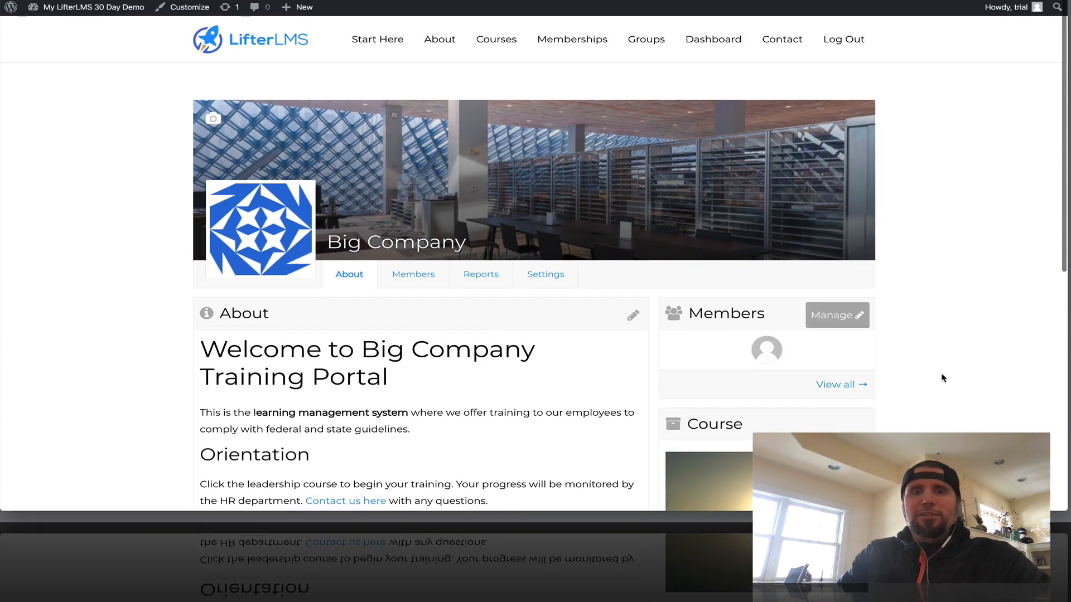
scroll(down, 3)
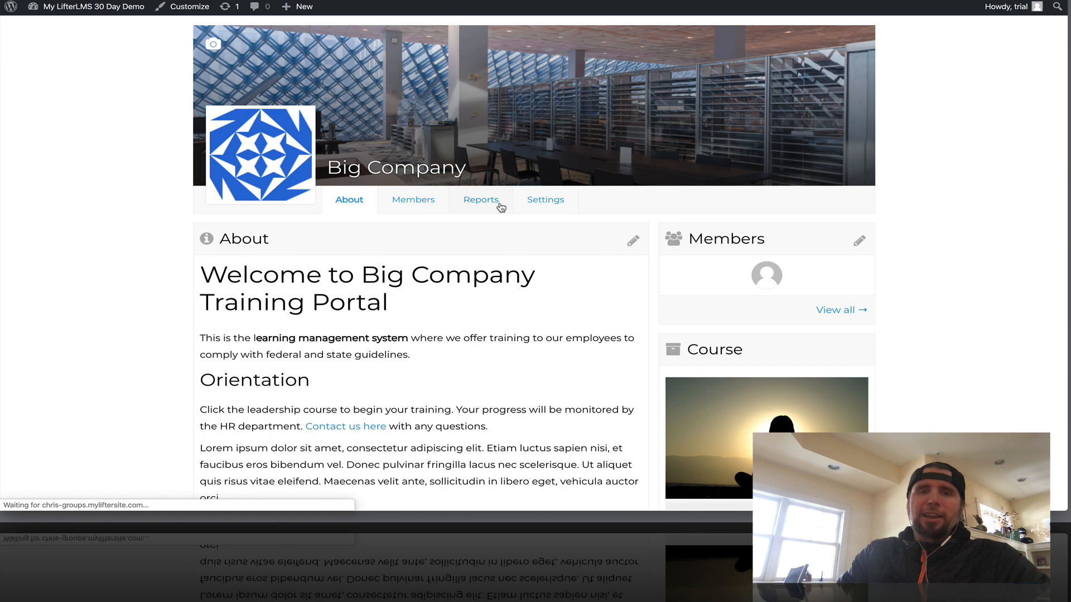
click(481, 200)
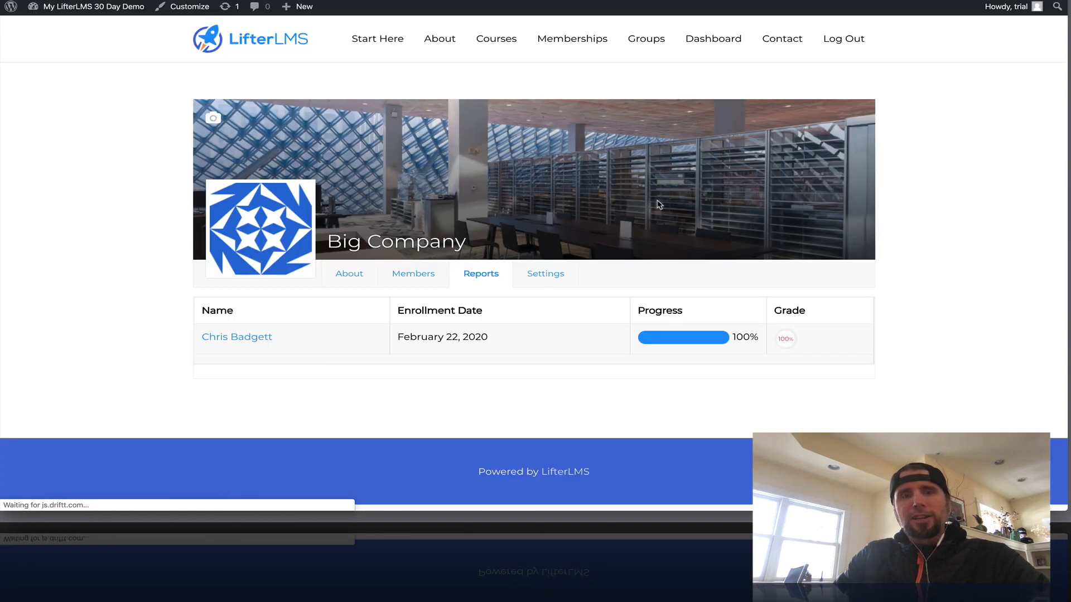
mouse_move(567, 324)
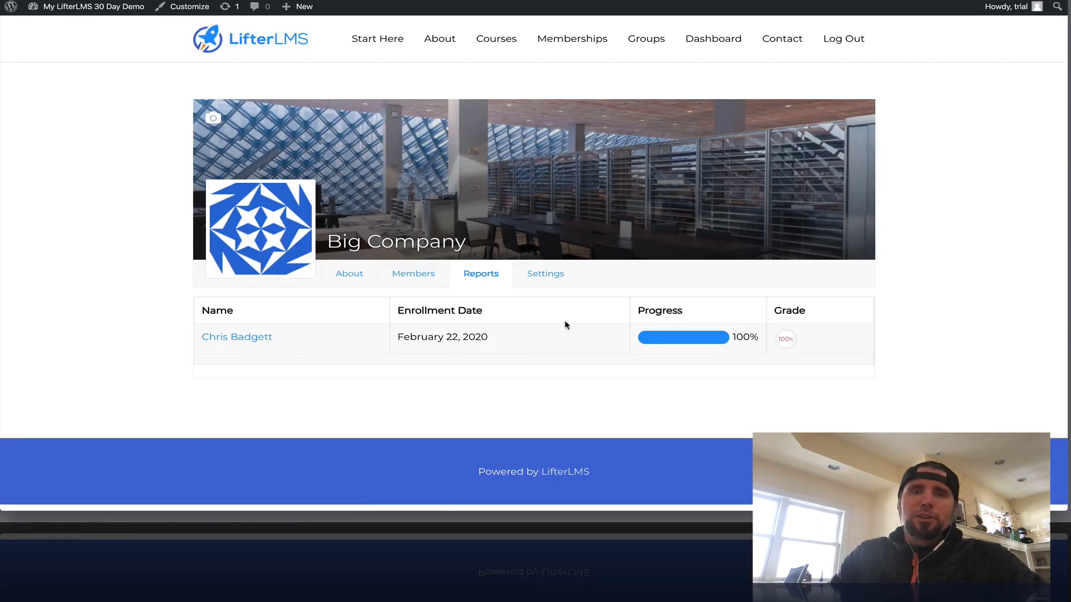
mouse_move(626, 298)
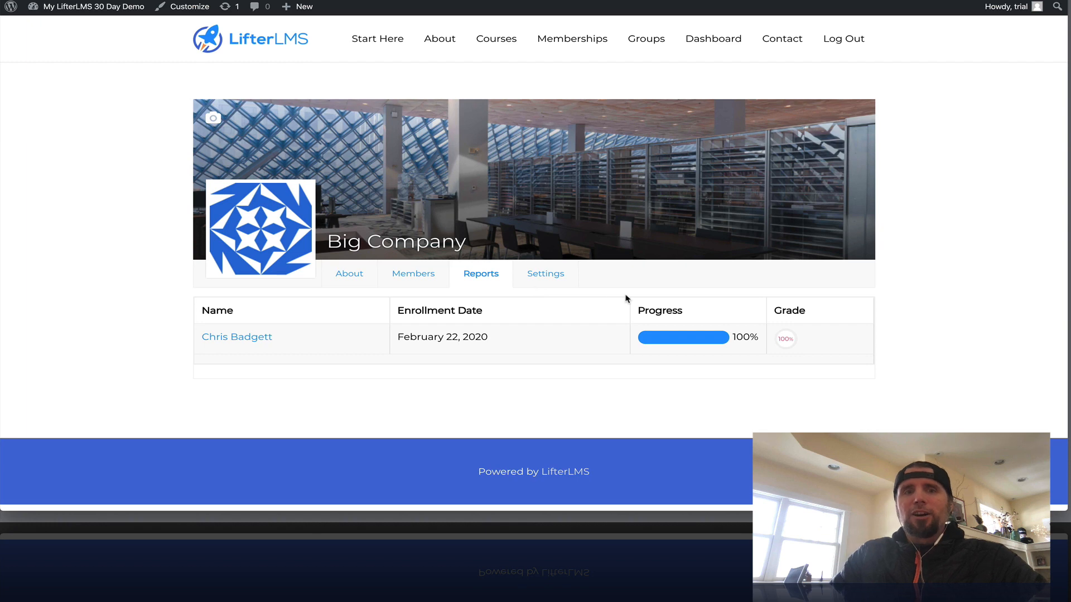
mouse_move(63, 22)
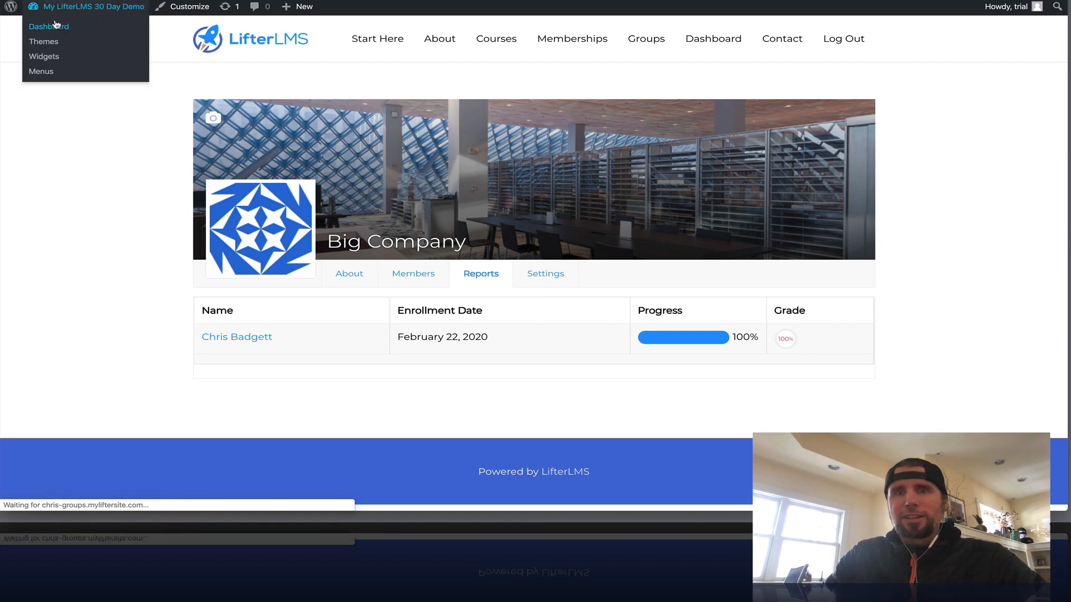
From the dashboard, open LifterLMS Settings' Integrations tab and select LifterLMS Groups.
click(45, 26)
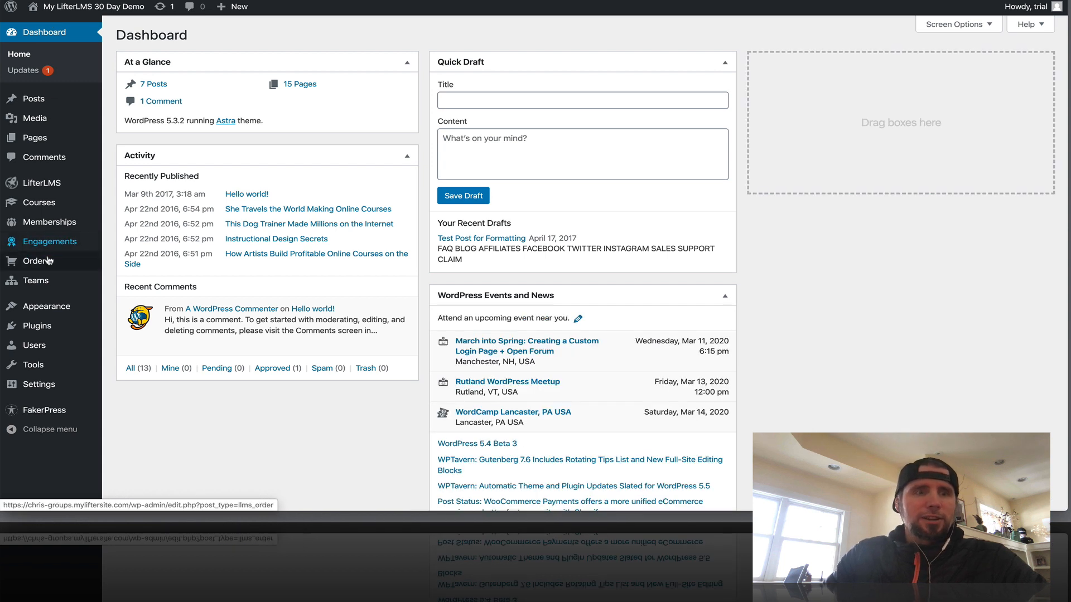
mouse_move(35, 280)
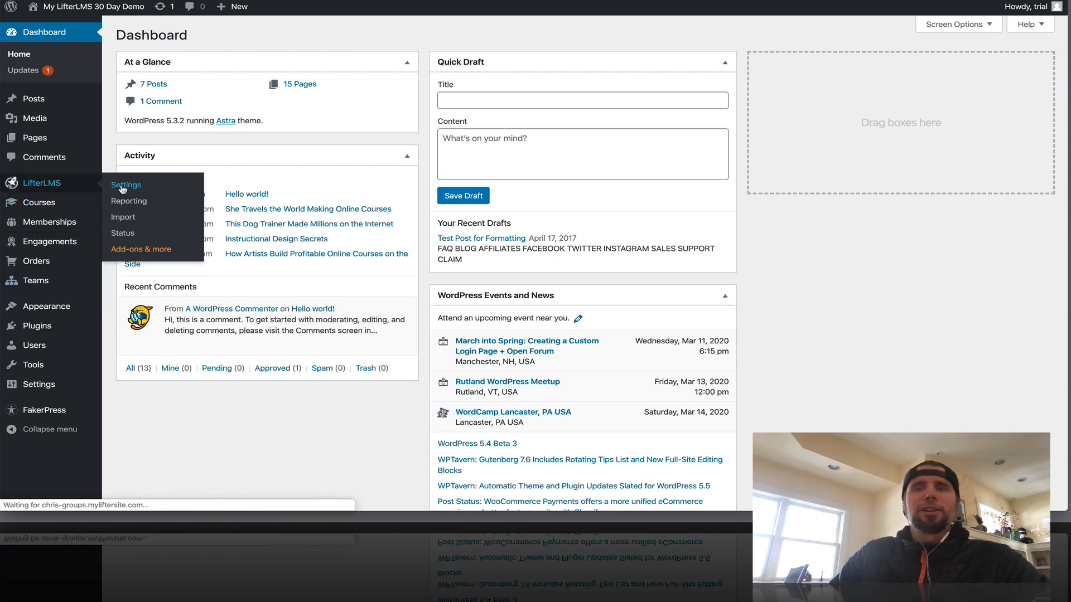
click(126, 185)
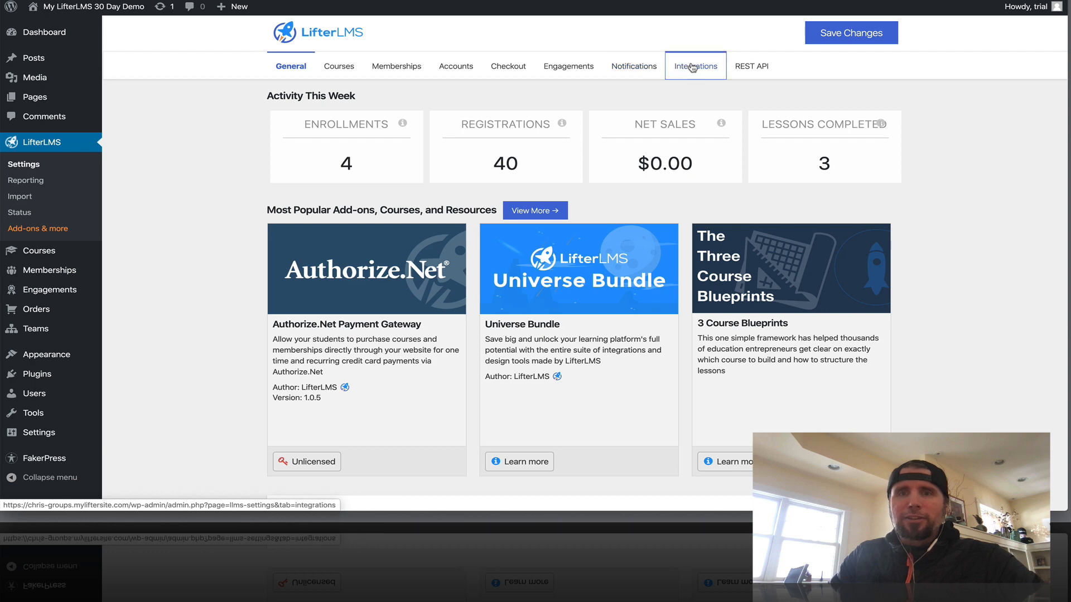
click(696, 66)
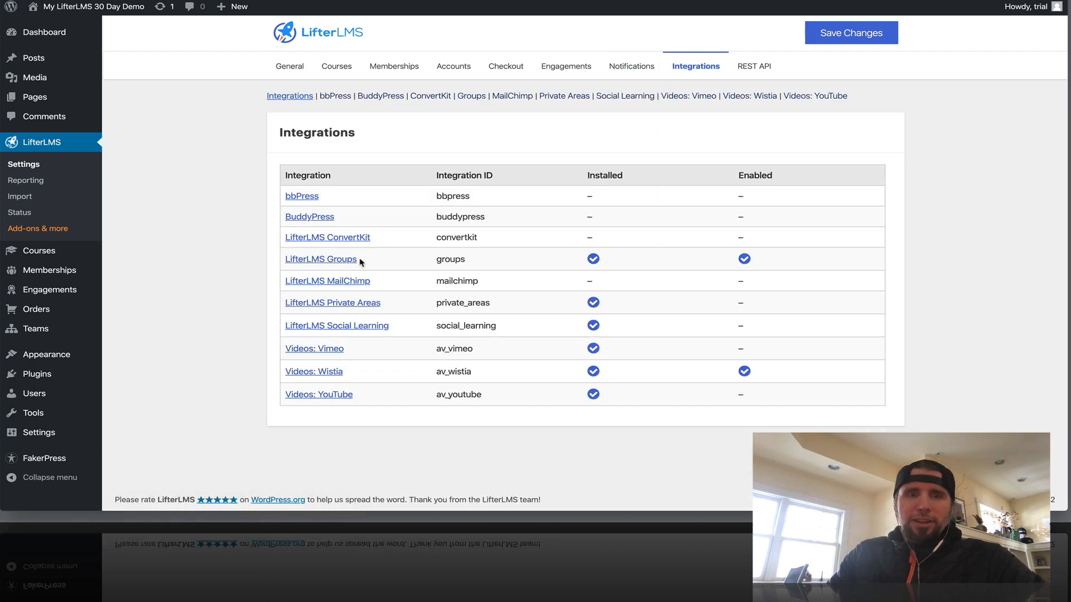
mouse_move(357, 242)
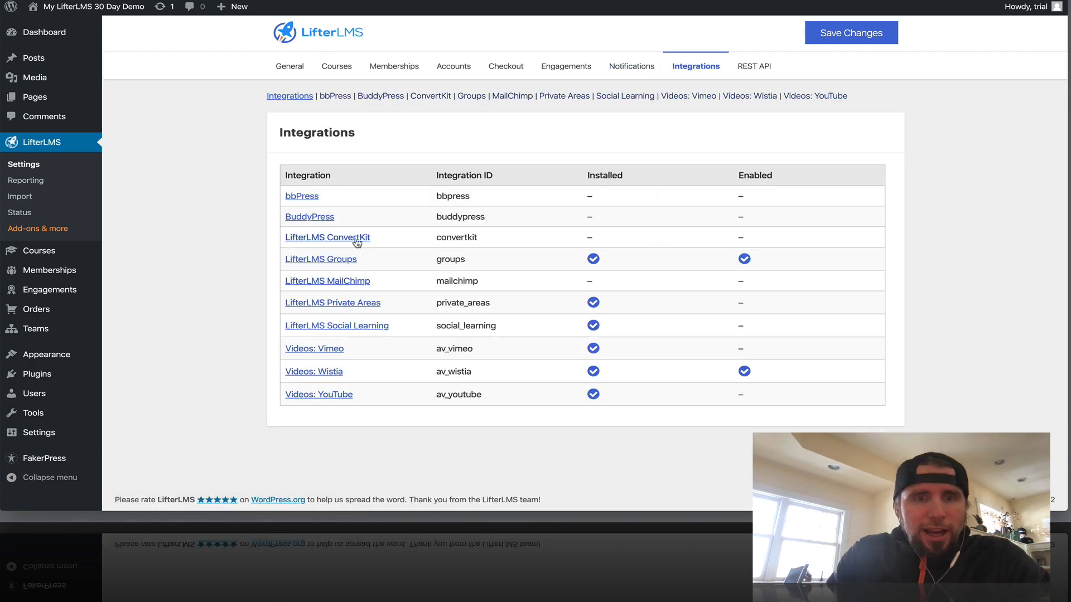
click(321, 259)
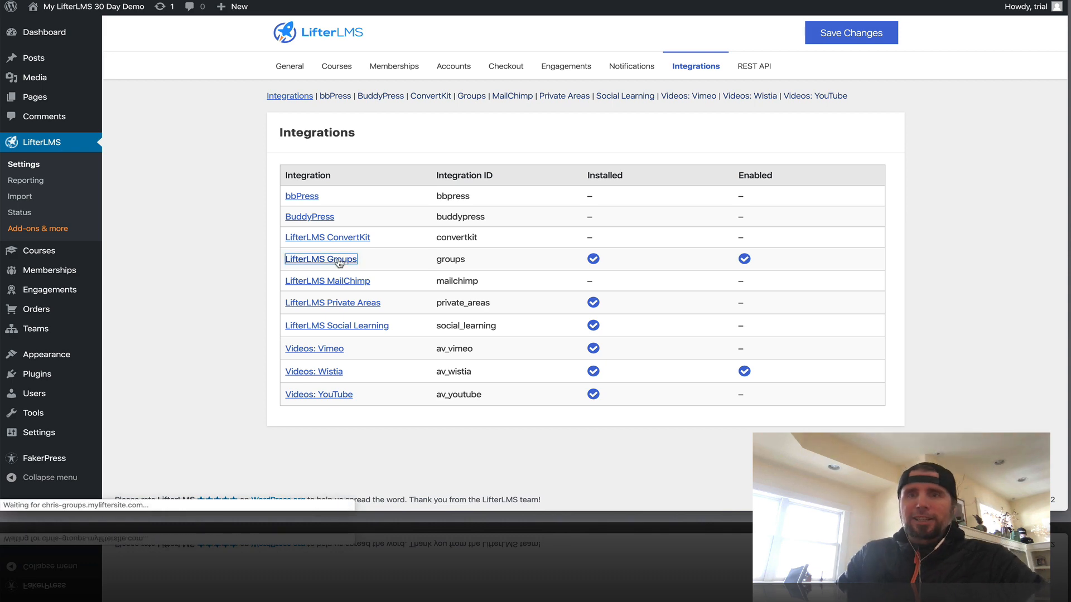
Review the Groups settings (groups as Teams, Manager leaders), then visit the public site.
click(321, 260)
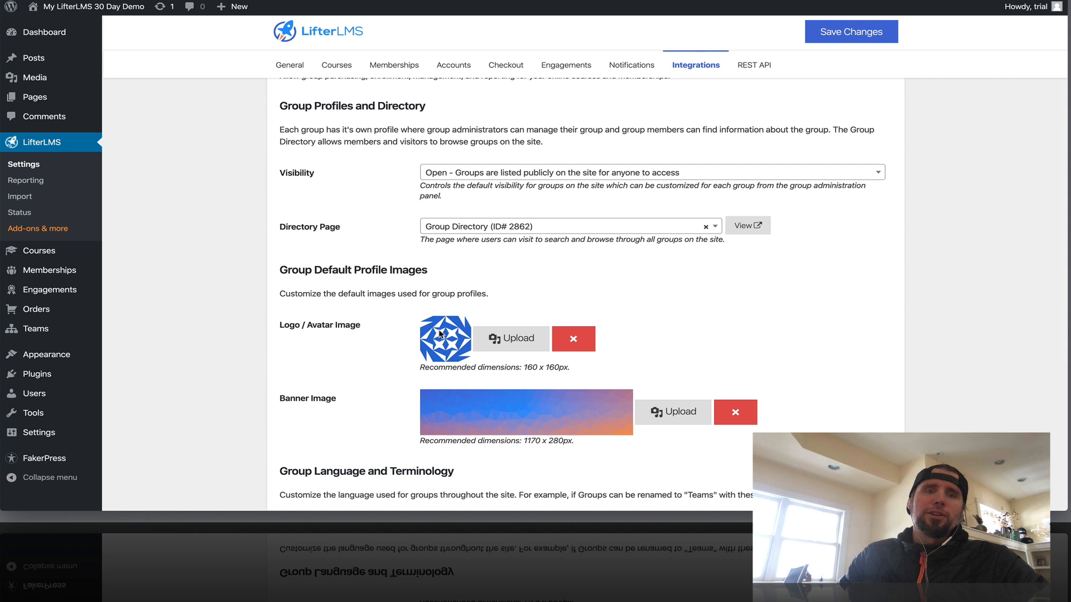
mouse_move(506, 420)
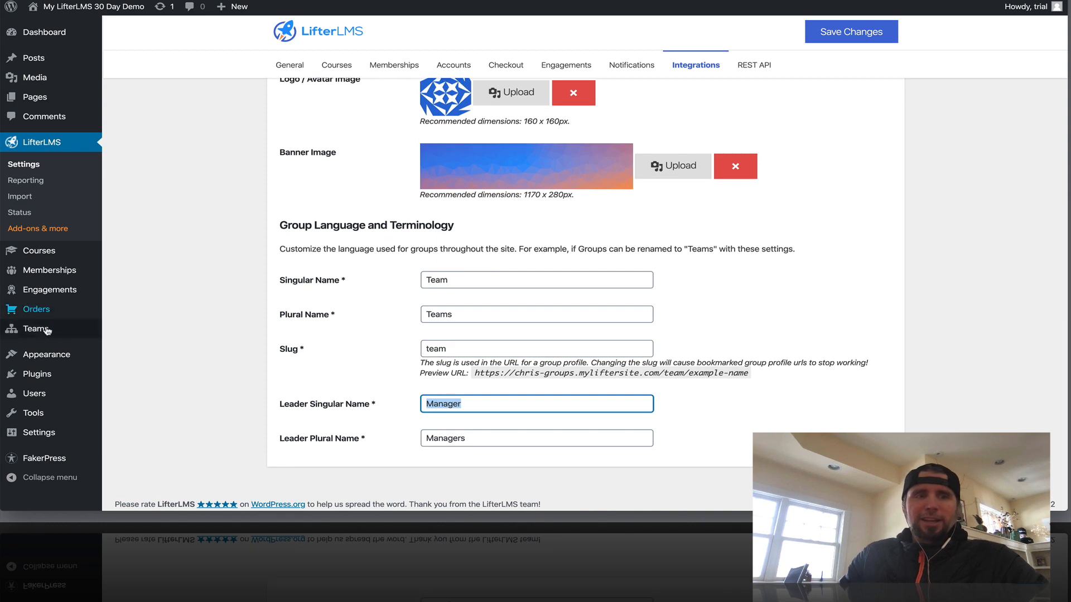
mouse_move(663, 292)
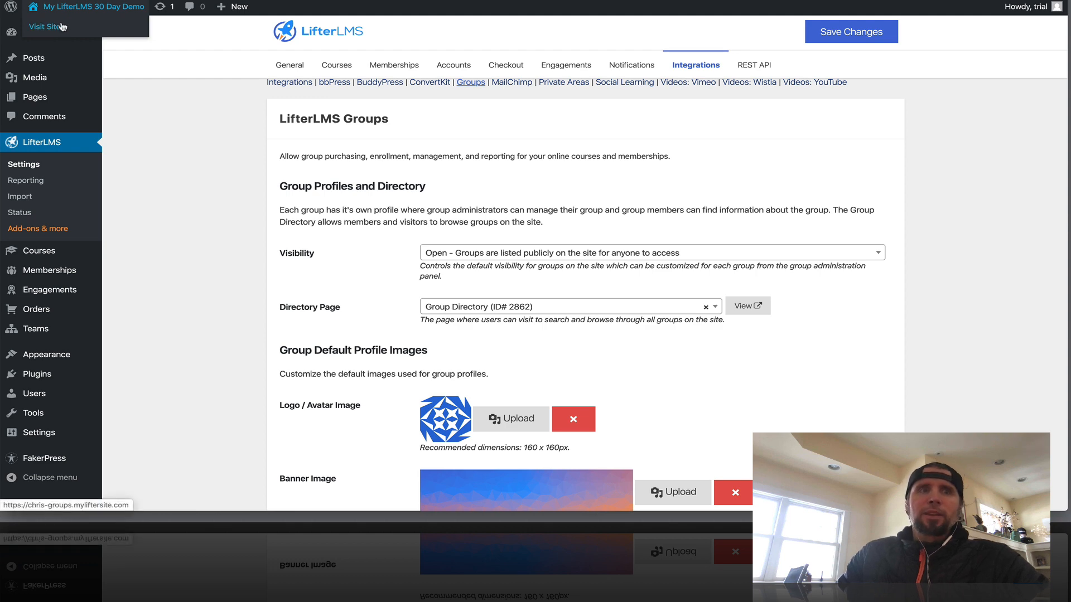
click(46, 25)
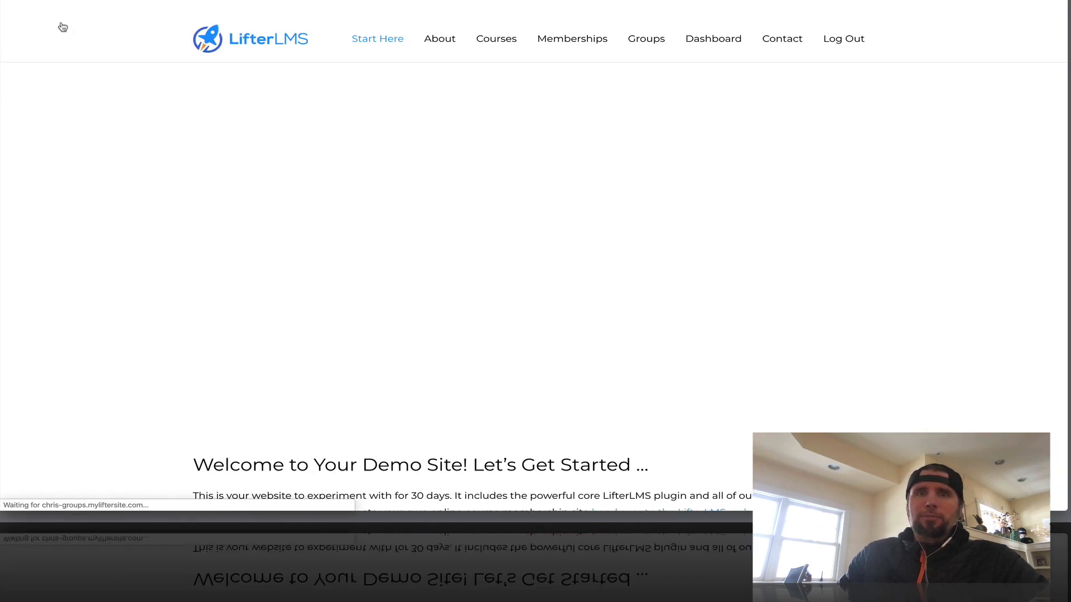